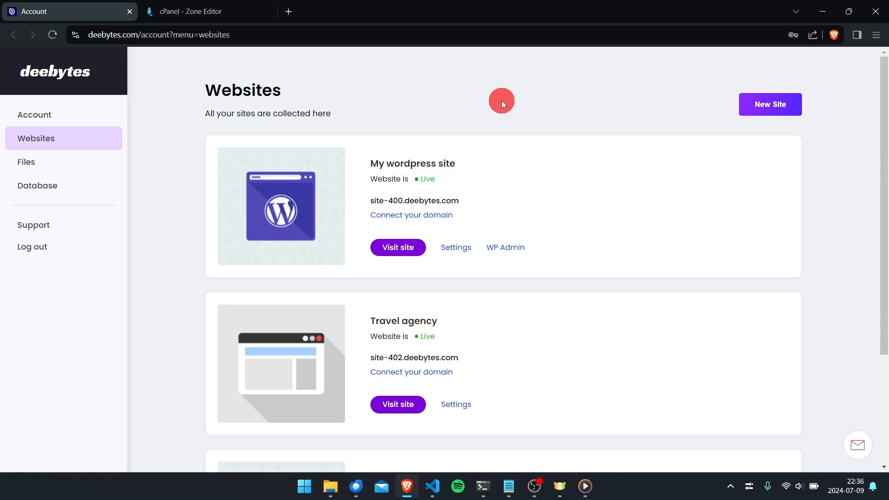
{"action": "mouse_move", "coordinate": [419, 233]}
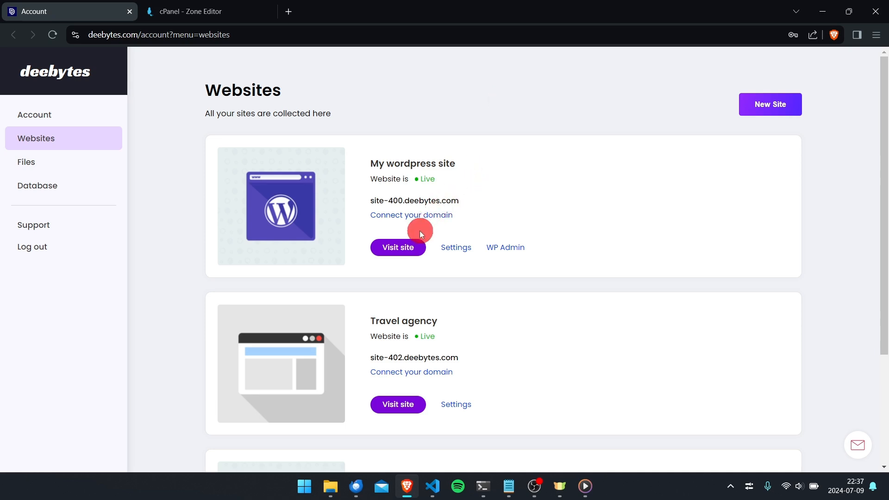
Step: Open My wordpress site live, then try loading logix.se in the address bar
{"action": "left_click", "coordinate": [397, 248]}
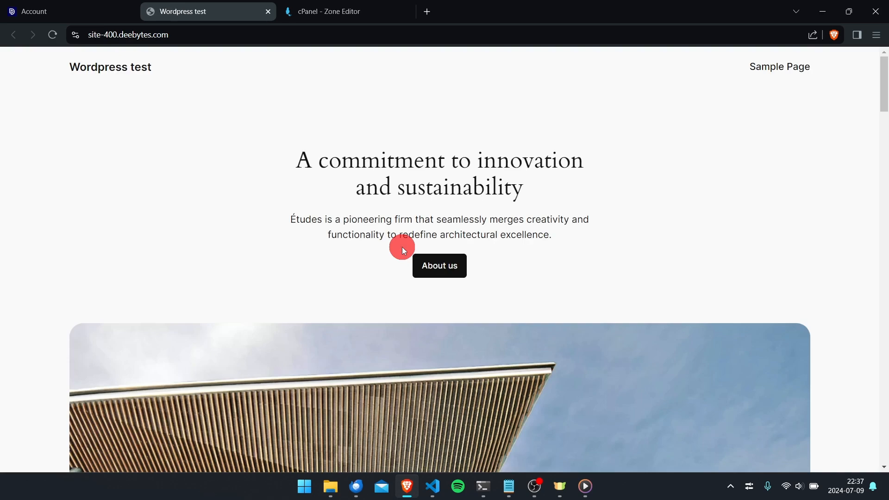
{"action": "mouse_move", "coordinate": [190, 40]}
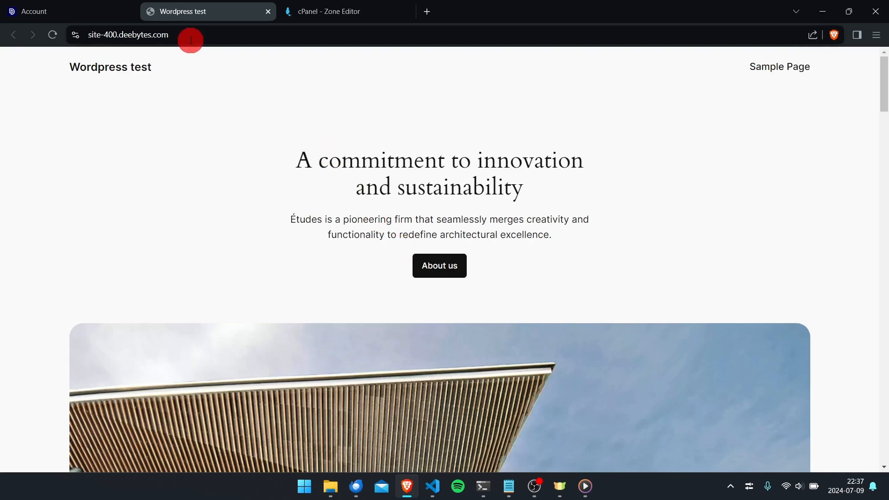
{"action": "left_click", "coordinate": [127, 35]}
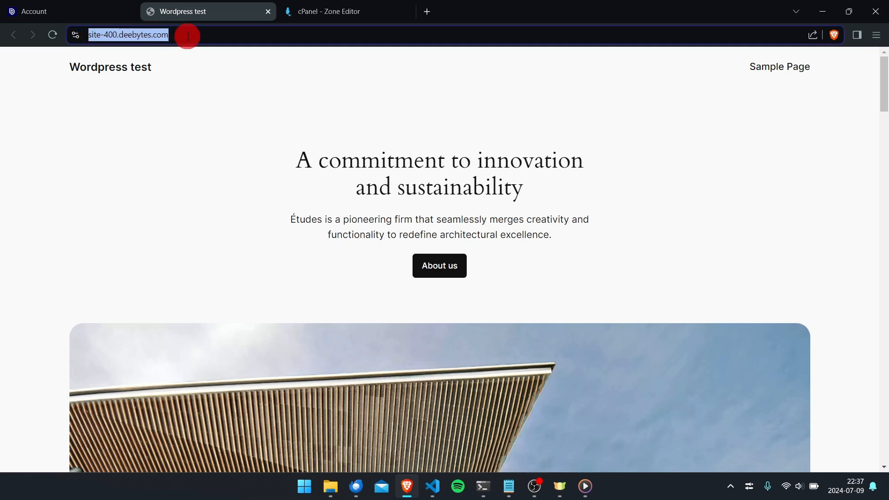
{"action": "type", "text": "logix.se"}
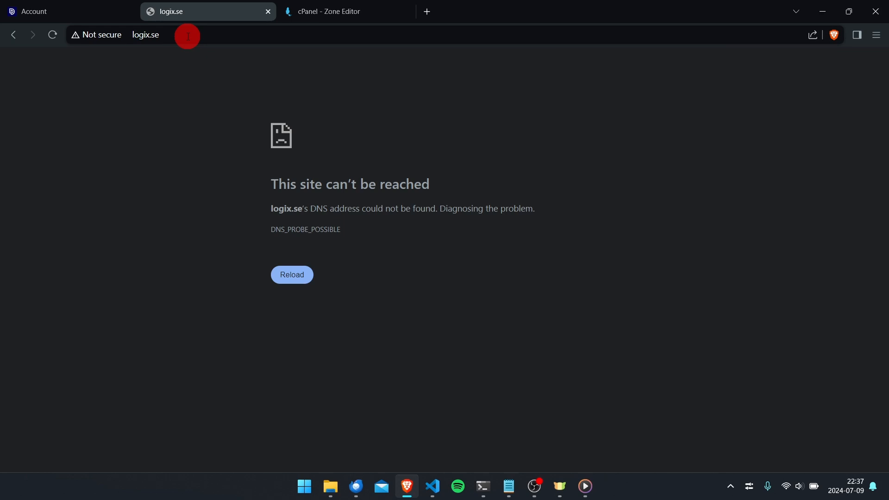
Step: Return to the Deebytes Websites list in the Account tab
{"action": "left_click", "coordinate": [34, 11]}
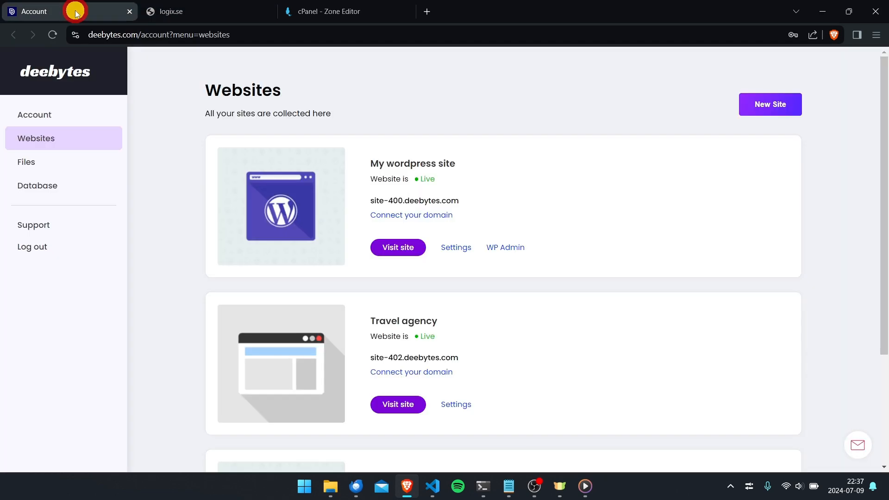
{"action": "mouse_move", "coordinate": [76, 12]}
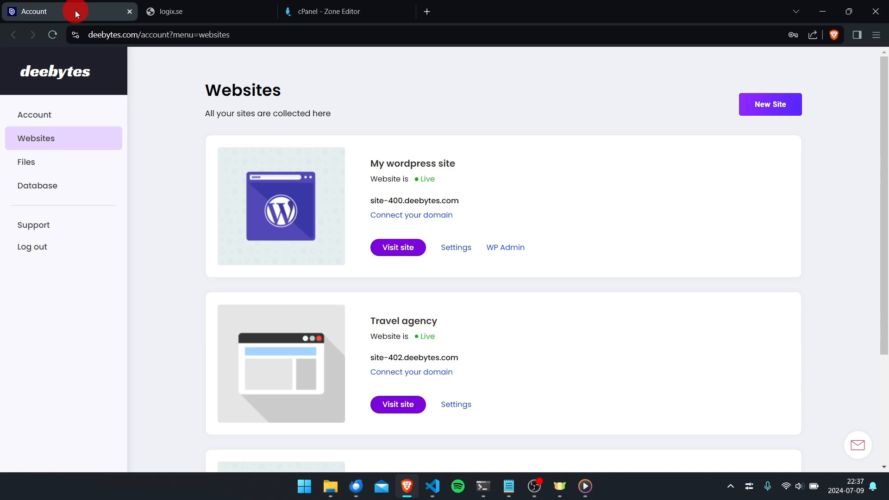
{"action": "mouse_move", "coordinate": [93, 18]}
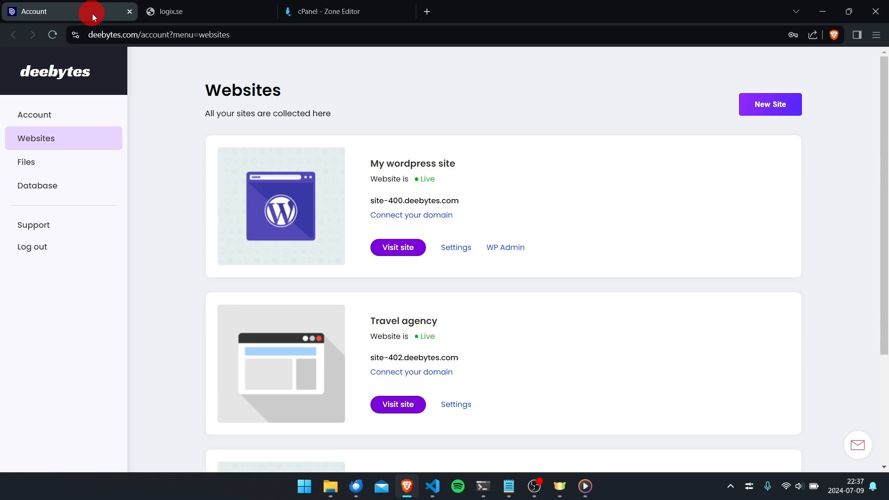
{"action": "mouse_move", "coordinate": [340, 153]}
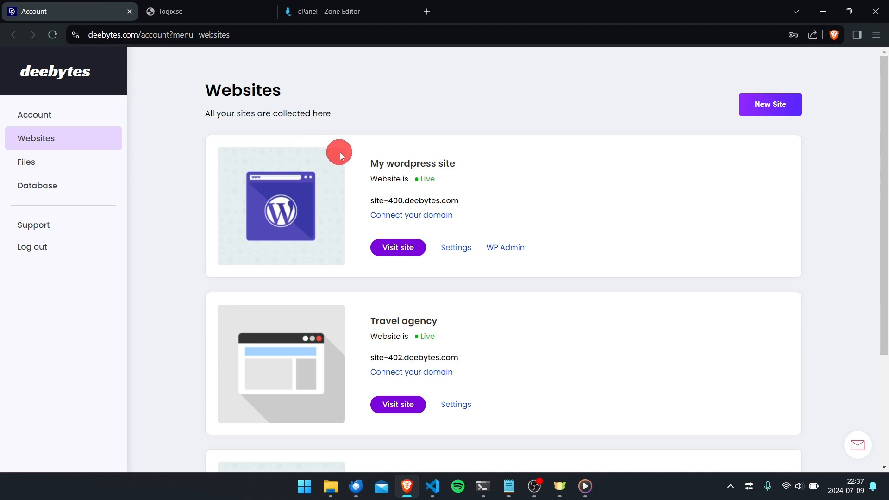
{"action": "mouse_move", "coordinate": [411, 215]}
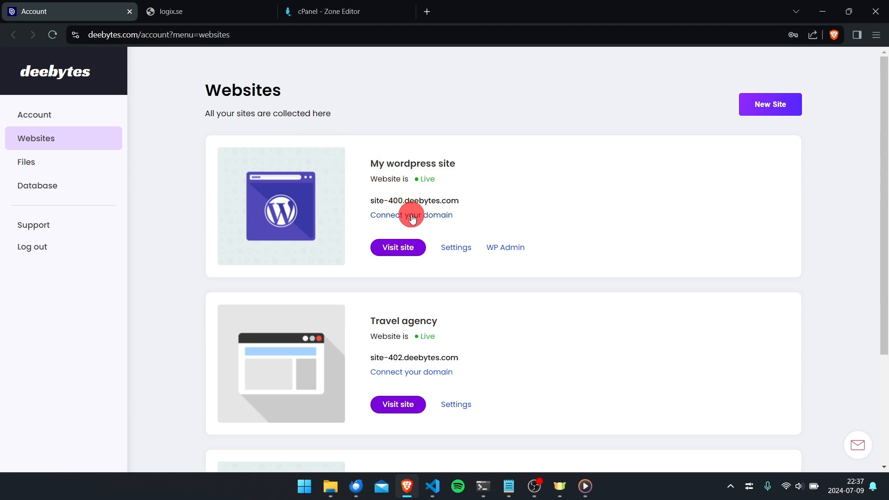
Step: Open Connect your domain for My wordpress site and select IP 95.141.241.106
{"action": "left_click", "coordinate": [411, 214]}
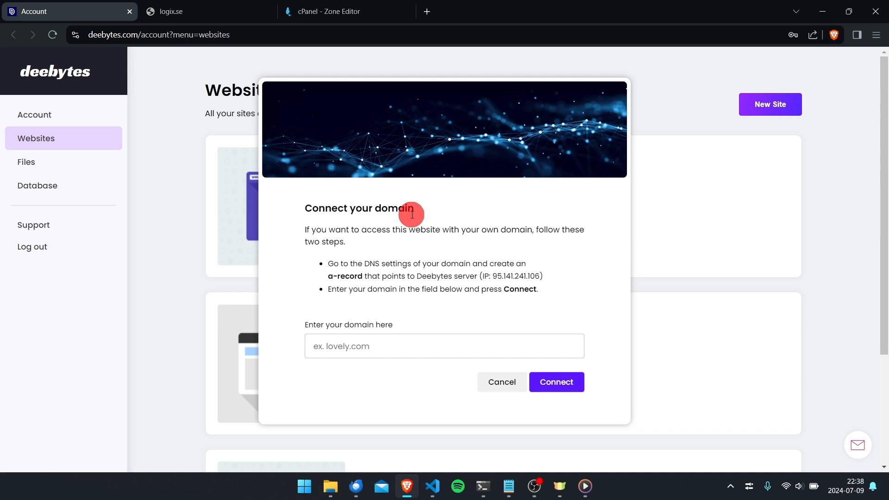
{"action": "mouse_move", "coordinate": [538, 271]}
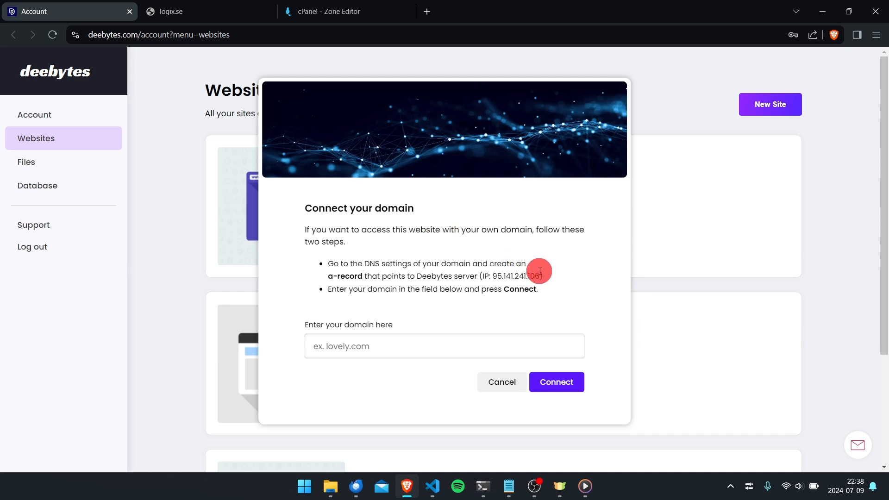
{"action": "mouse_move", "coordinate": [528, 275]}
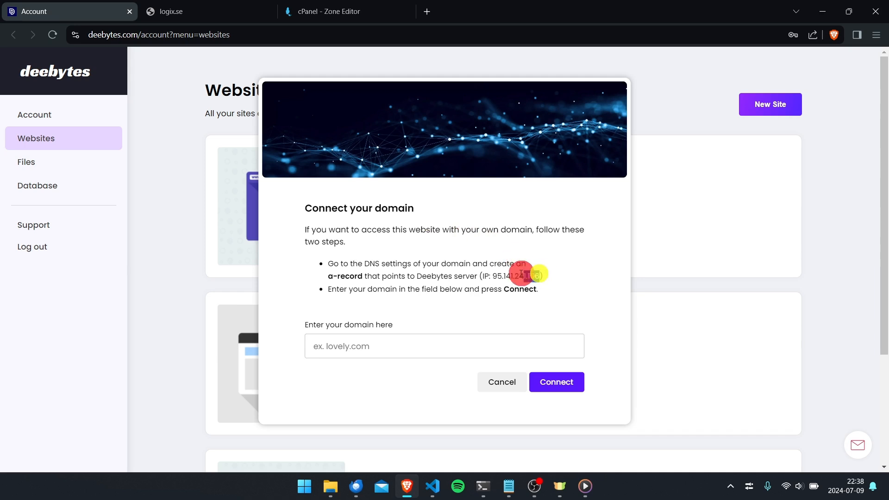
{"action": "double_click", "coordinate": [516, 276]}
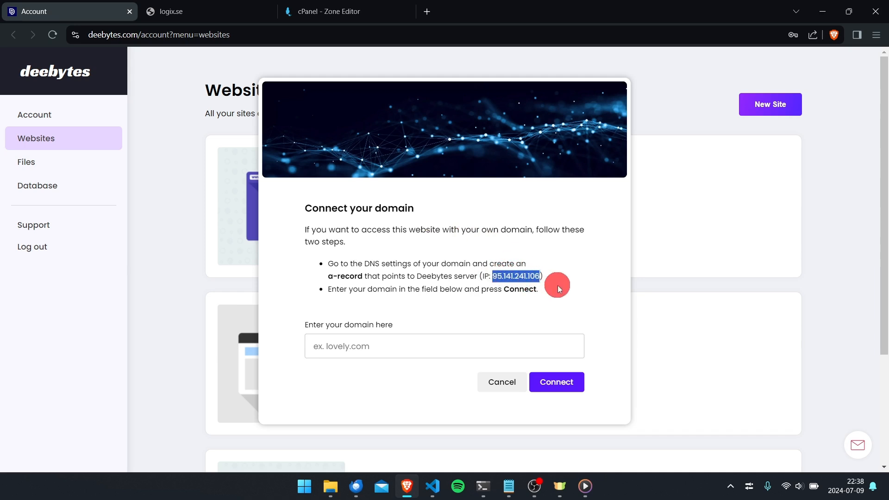
{"action": "mouse_move", "coordinate": [470, 180]}
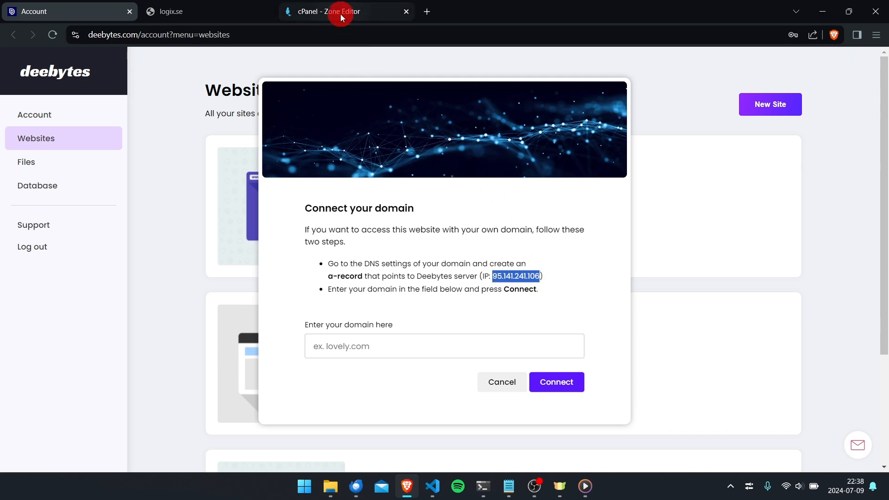
Step: Add and save an A record for logix.se pointing to 95.141.241.106
{"action": "left_click", "coordinate": [340, 12]}
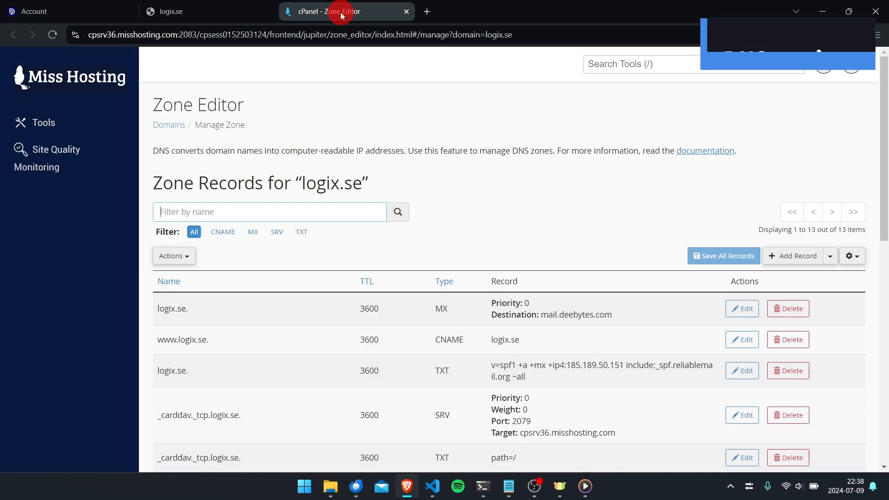
{"action": "mouse_move", "coordinate": [648, 179]}
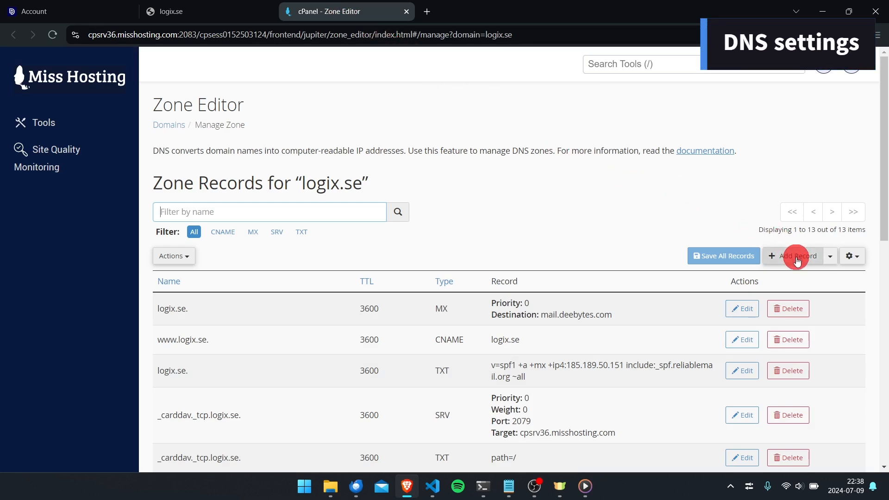
{"action": "left_click", "coordinate": [793, 256]}
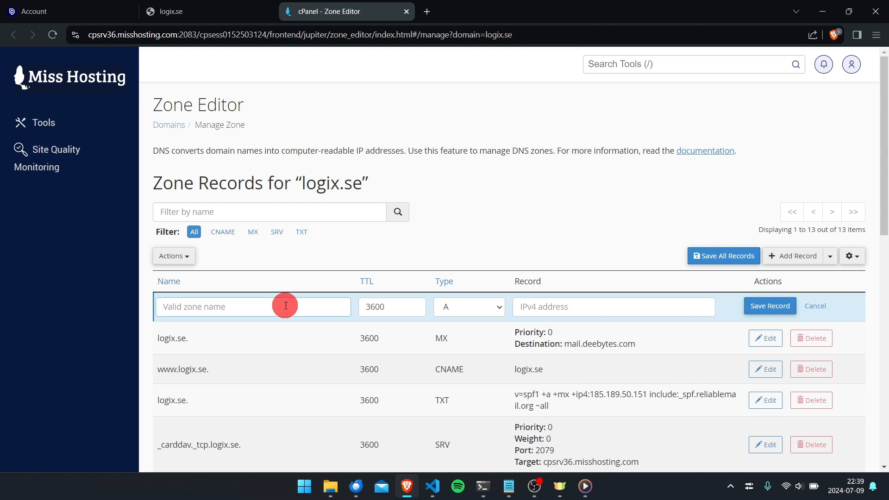
{"action": "type", "text": "logix.se."}
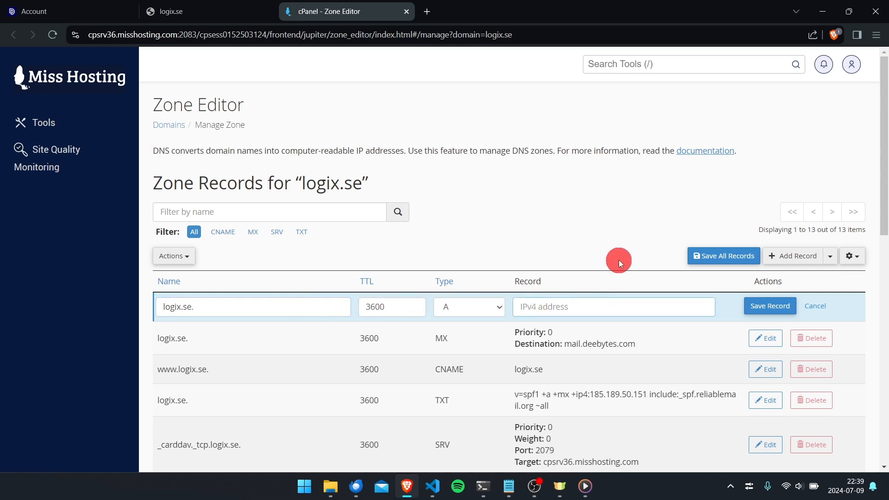
{"action": "type", "text": "95.141.241.106"}
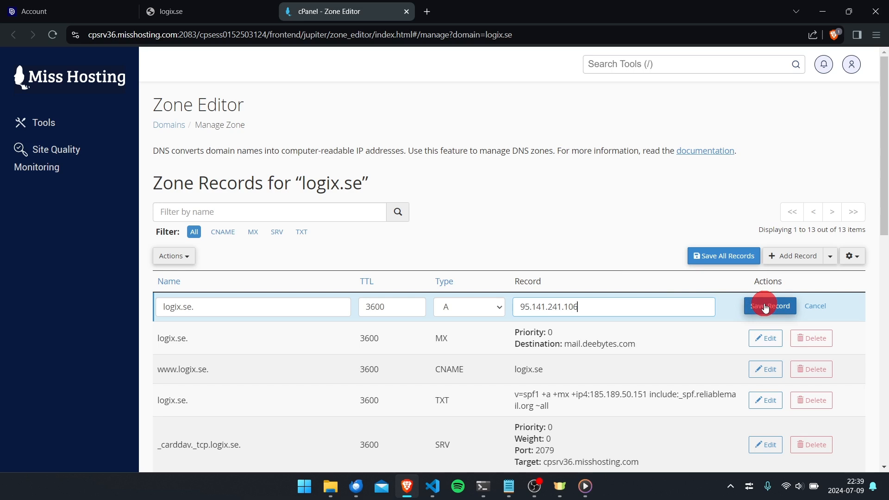
{"action": "left_click", "coordinate": [770, 306]}
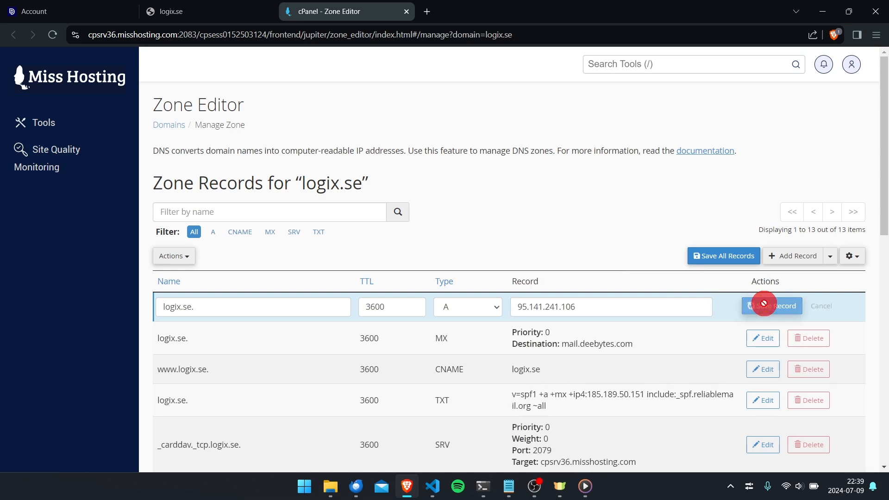
{"action": "left_click", "coordinate": [771, 306]}
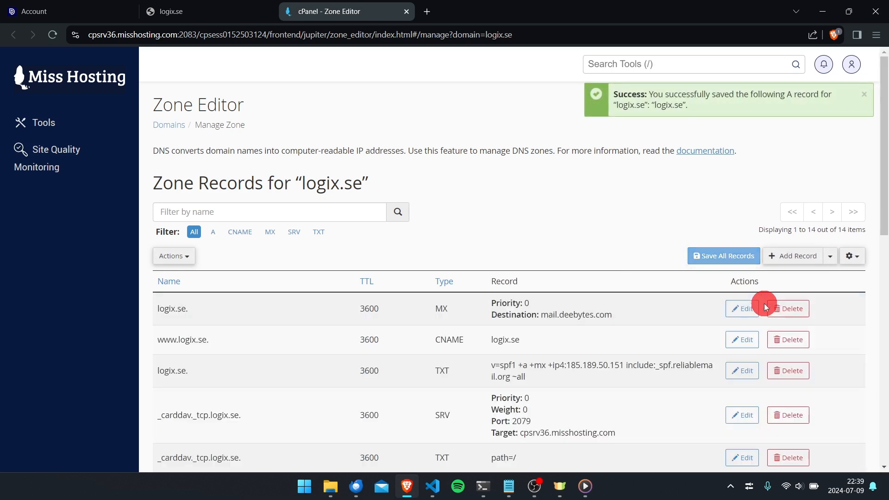
{"action": "mouse_move", "coordinate": [689, 108]}
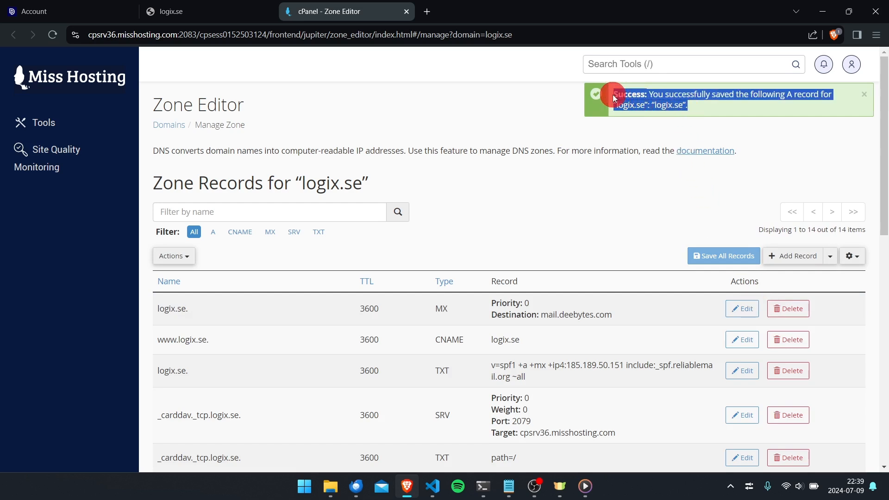
{"action": "mouse_move", "coordinate": [496, 97]}
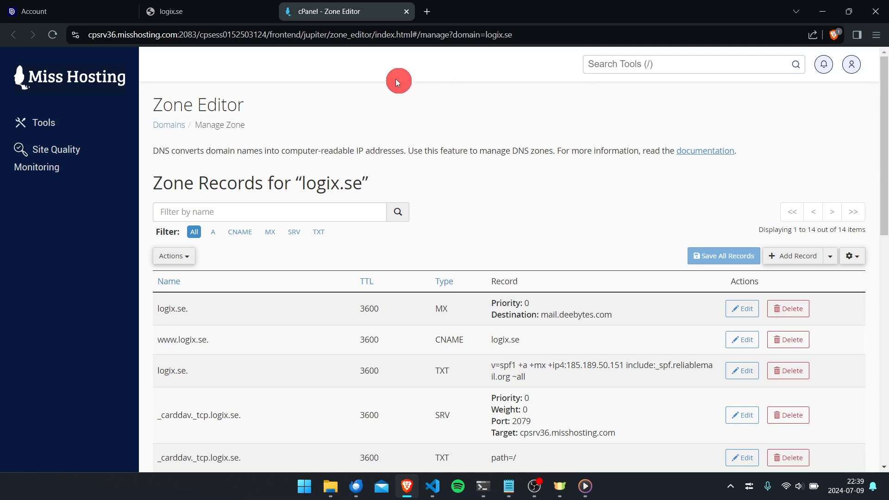
{"action": "mouse_move", "coordinate": [77, 11]}
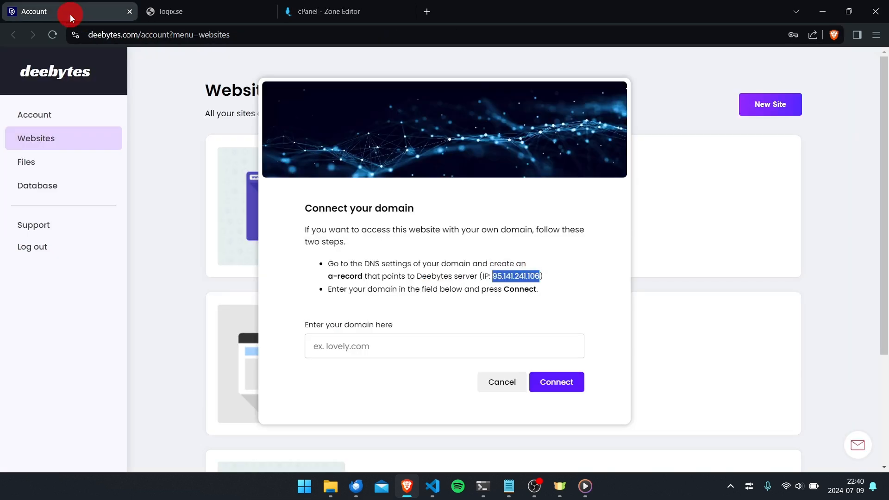
{"action": "mouse_move", "coordinate": [268, 168]}
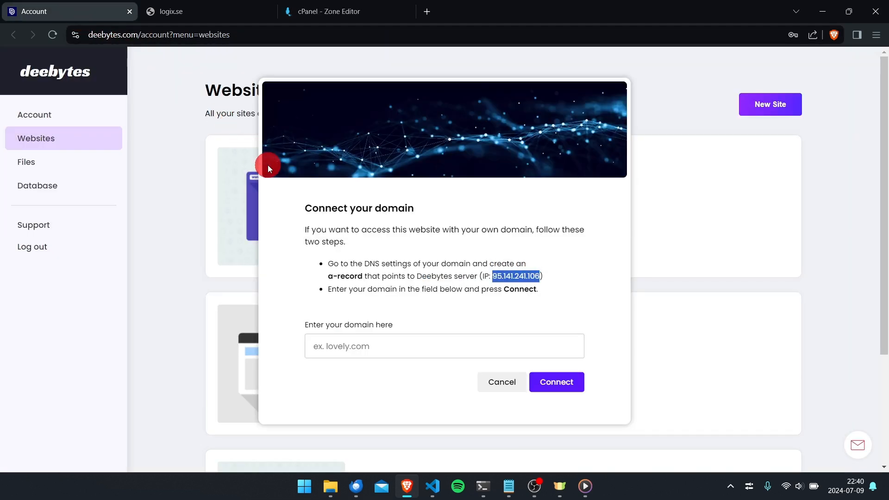
Step: Enter logix.se in Connect your domain and connect it to My wordpress site
{"action": "left_click", "coordinate": [381, 345]}
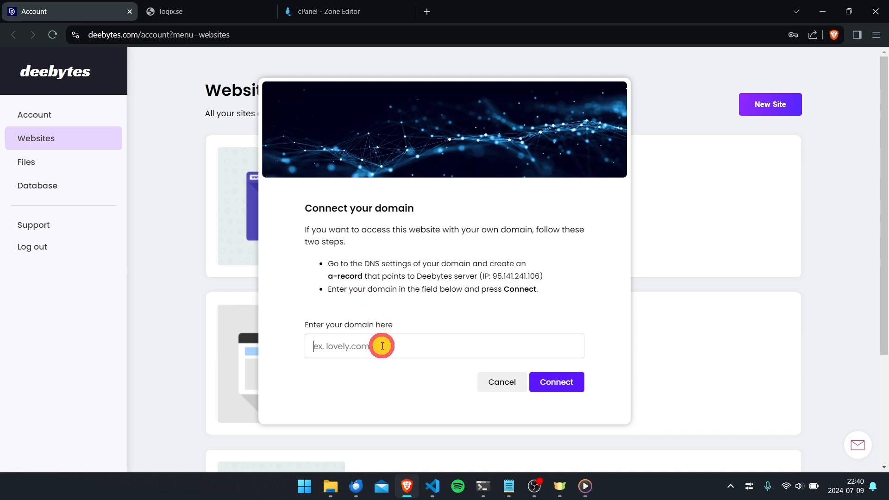
{"action": "type", "text": "logix.se"}
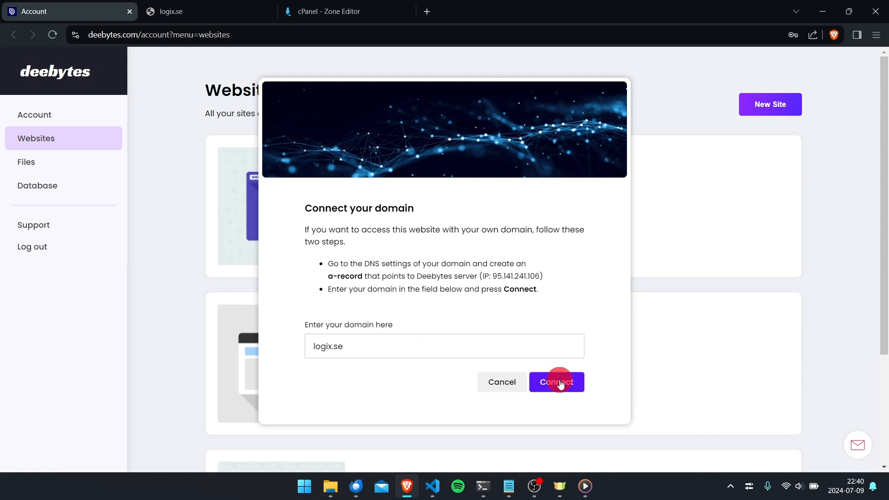
{"action": "left_click", "coordinate": [556, 382]}
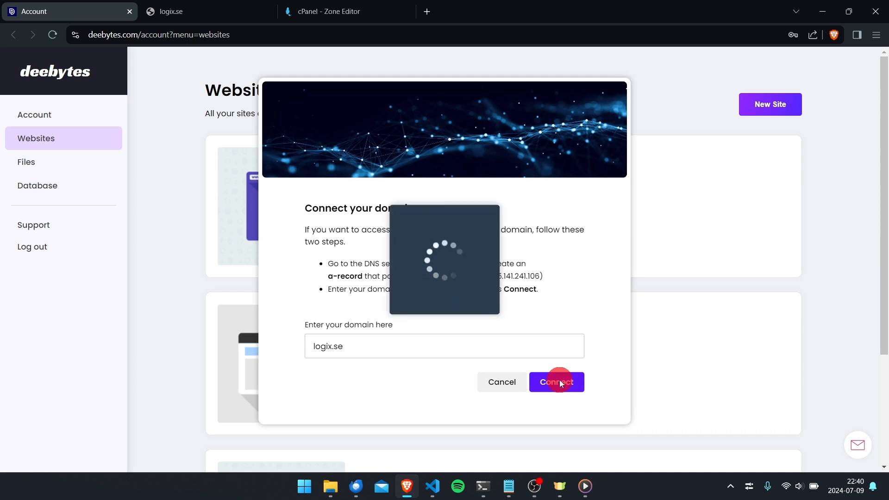
{"action": "left_click", "coordinate": [556, 381]}
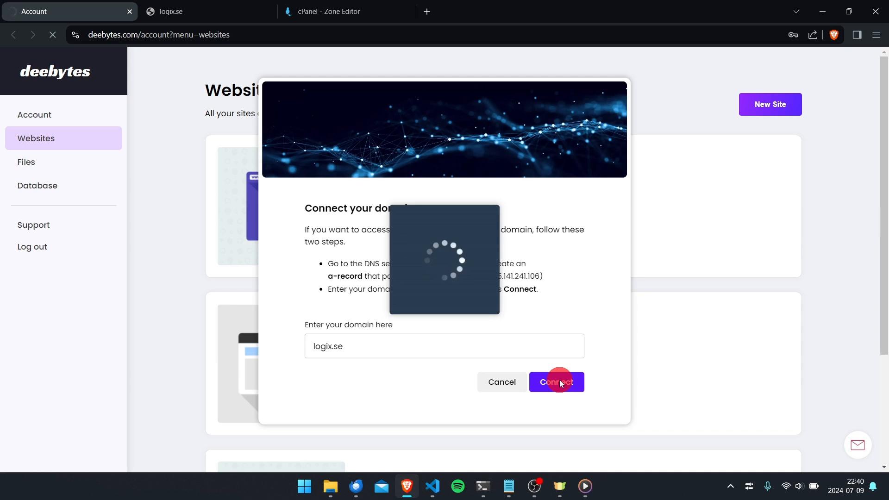
{"action": "left_click", "coordinate": [557, 381]}
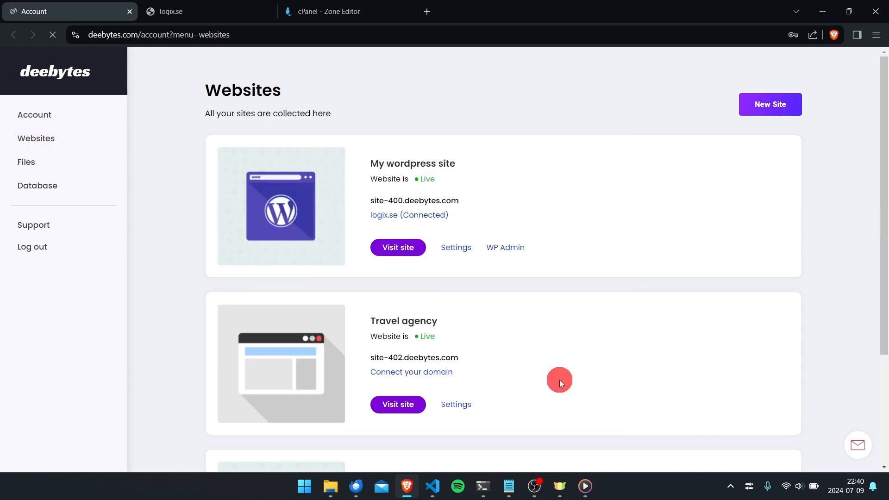
{"action": "left_click", "coordinate": [36, 138]}
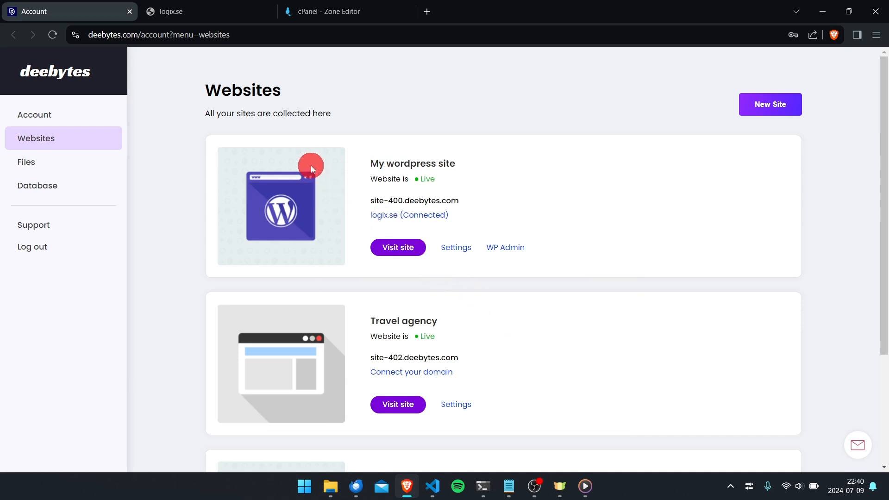
{"action": "mouse_move", "coordinate": [218, 11]}
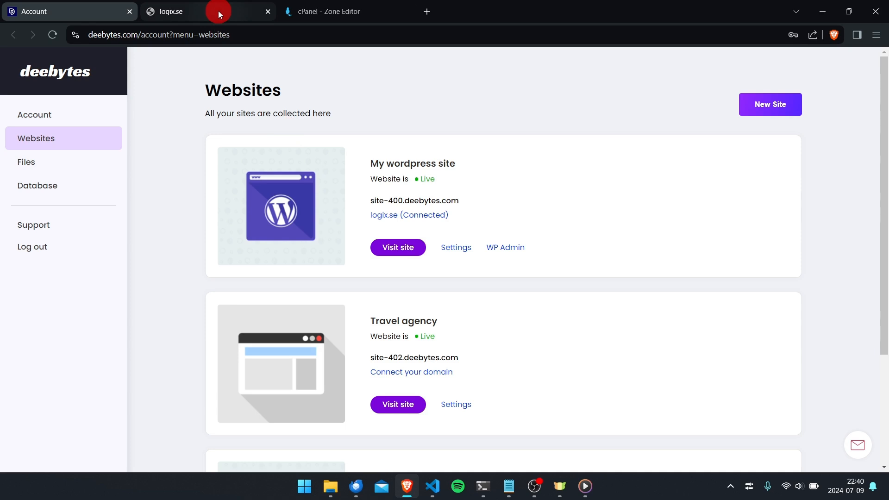
Step: Switch back to the logix.se tab showing the DNS error
{"action": "left_click", "coordinate": [170, 11]}
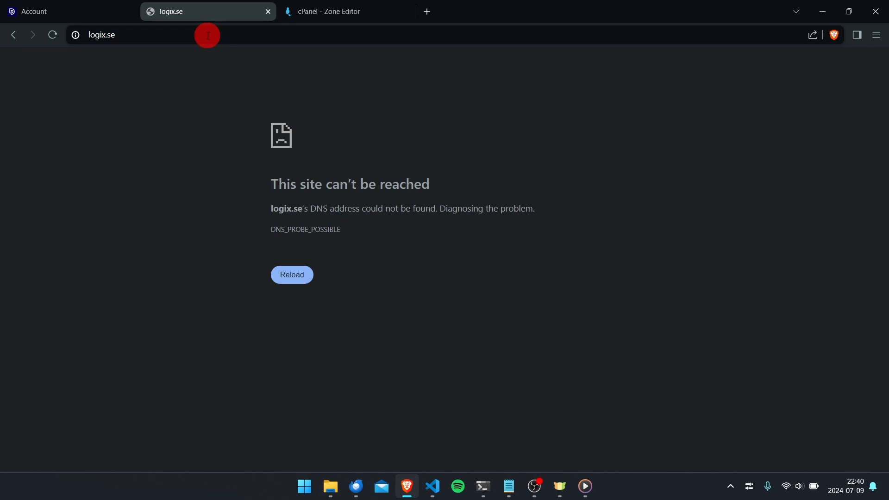
{"action": "mouse_move", "coordinate": [360, 106]}
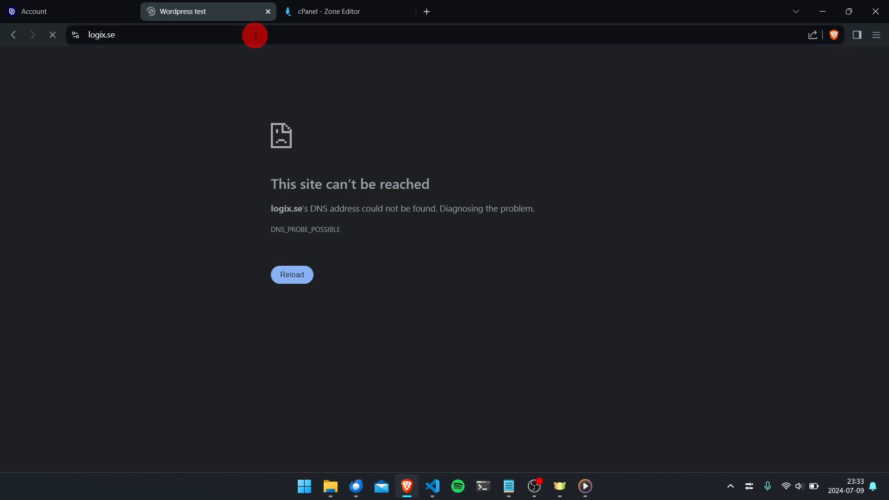
Step: Reload logix.se and confirm the site information reports a secure connection
{"action": "left_click", "coordinate": [291, 275]}
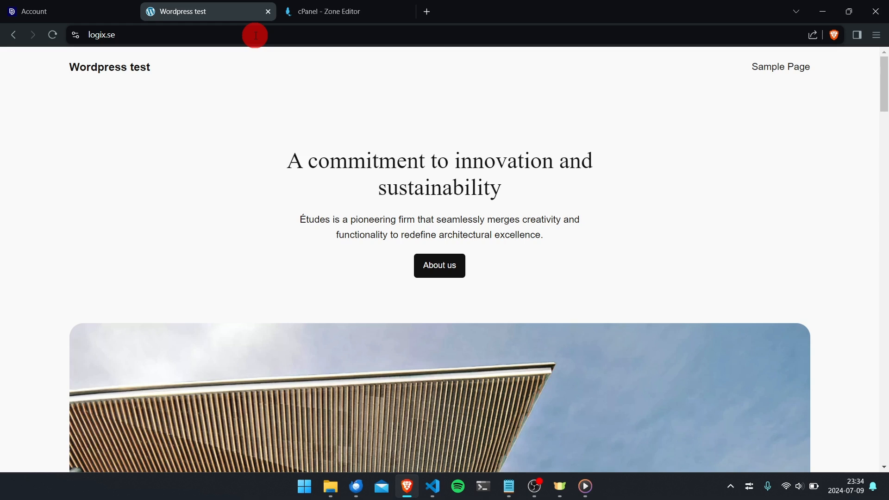
{"action": "mouse_move", "coordinate": [74, 36]}
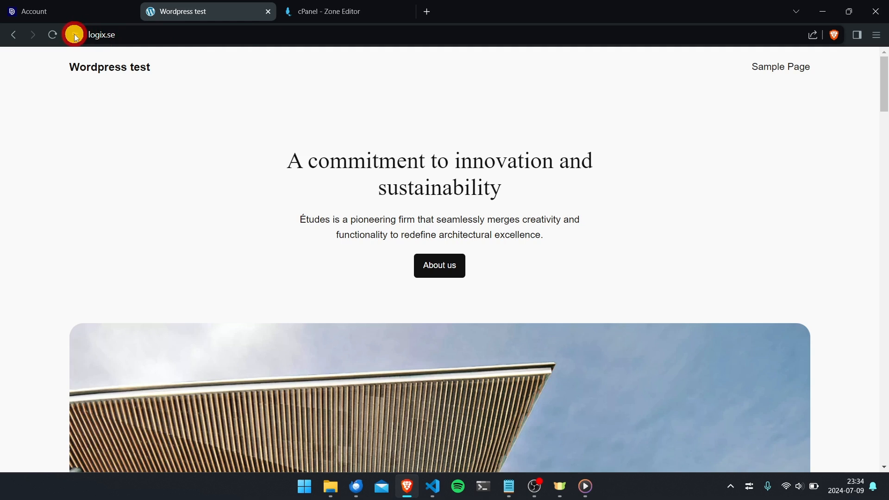
{"action": "left_click", "coordinate": [73, 35]}
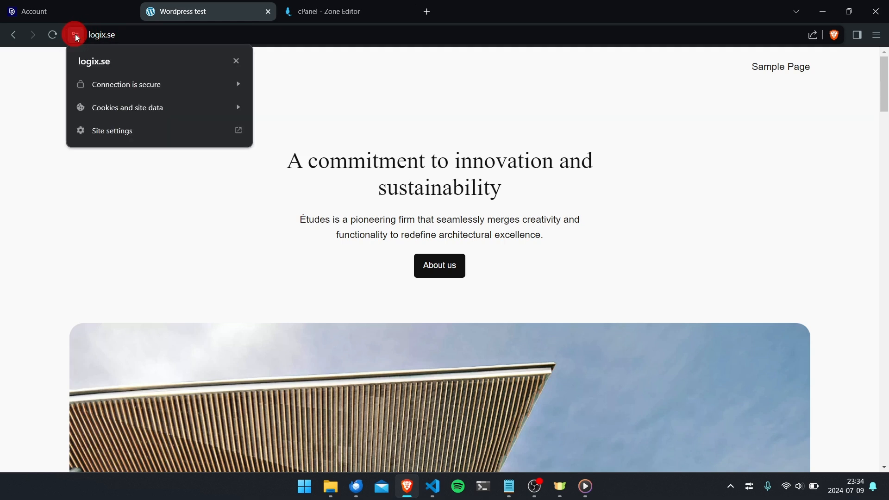
{"action": "mouse_move", "coordinate": [166, 84]}
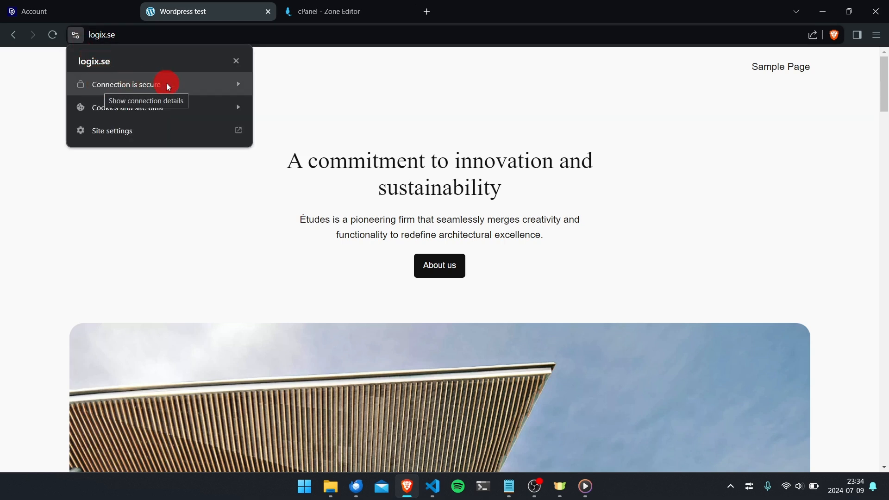
{"action": "mouse_move", "coordinate": [198, 84]}
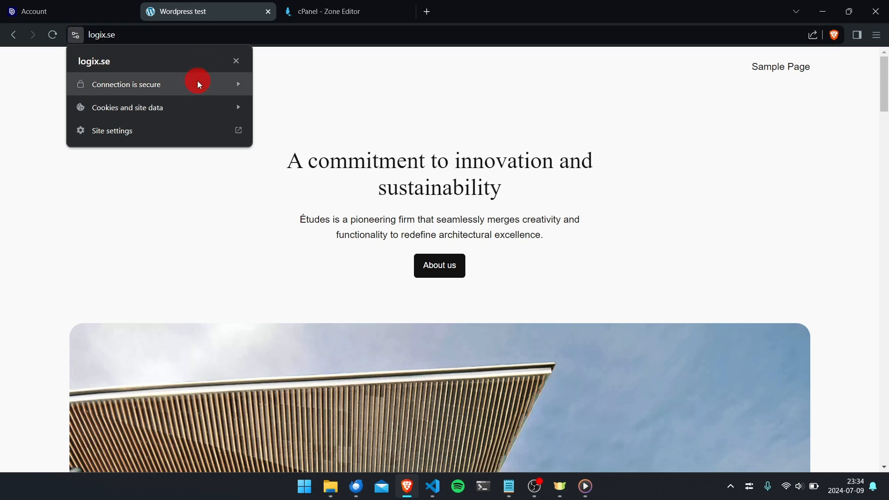
{"action": "mouse_move", "coordinate": [197, 85]}
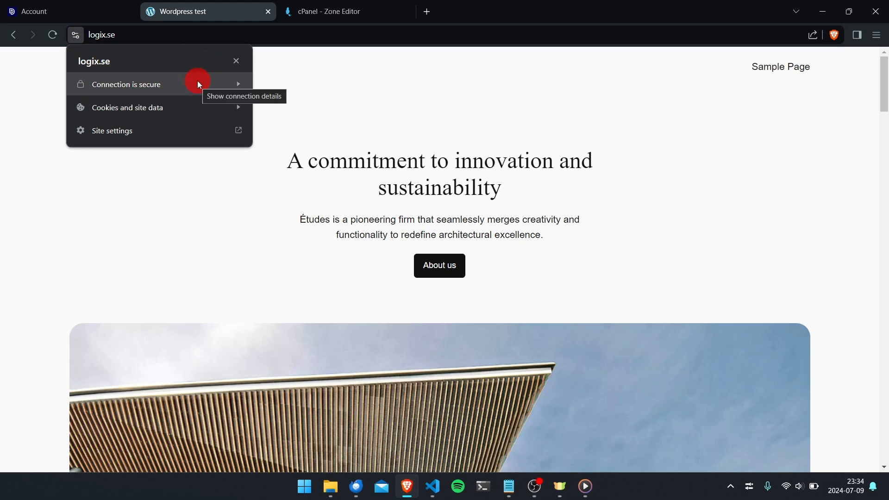